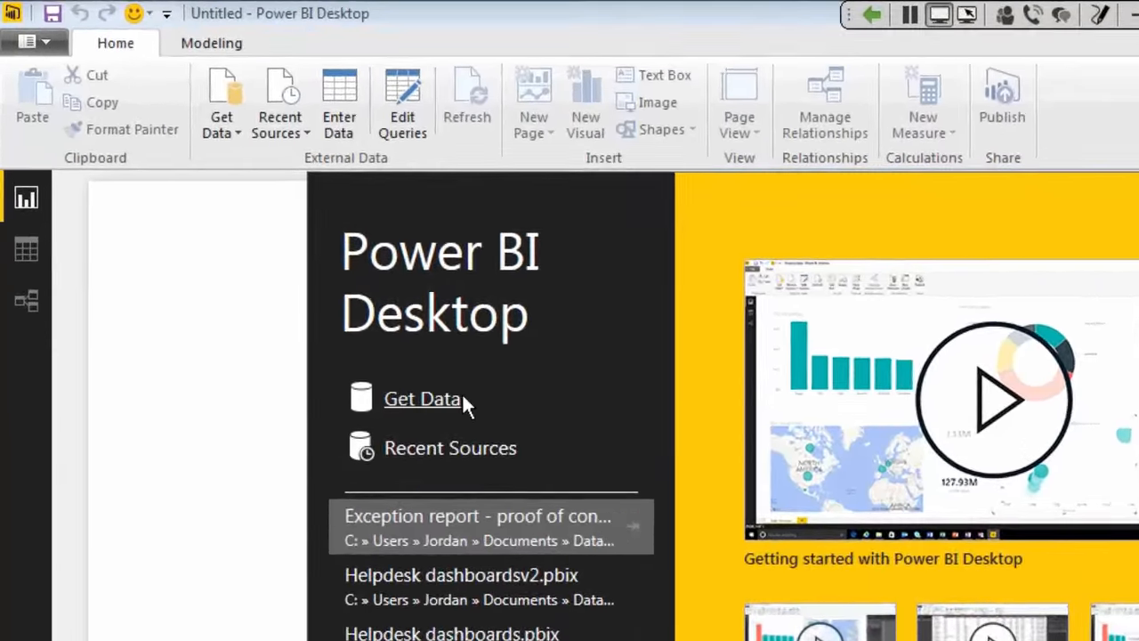
# Show the Get Data connector list and browse it to choose Excel as the source.
pyautogui.click(420, 399)
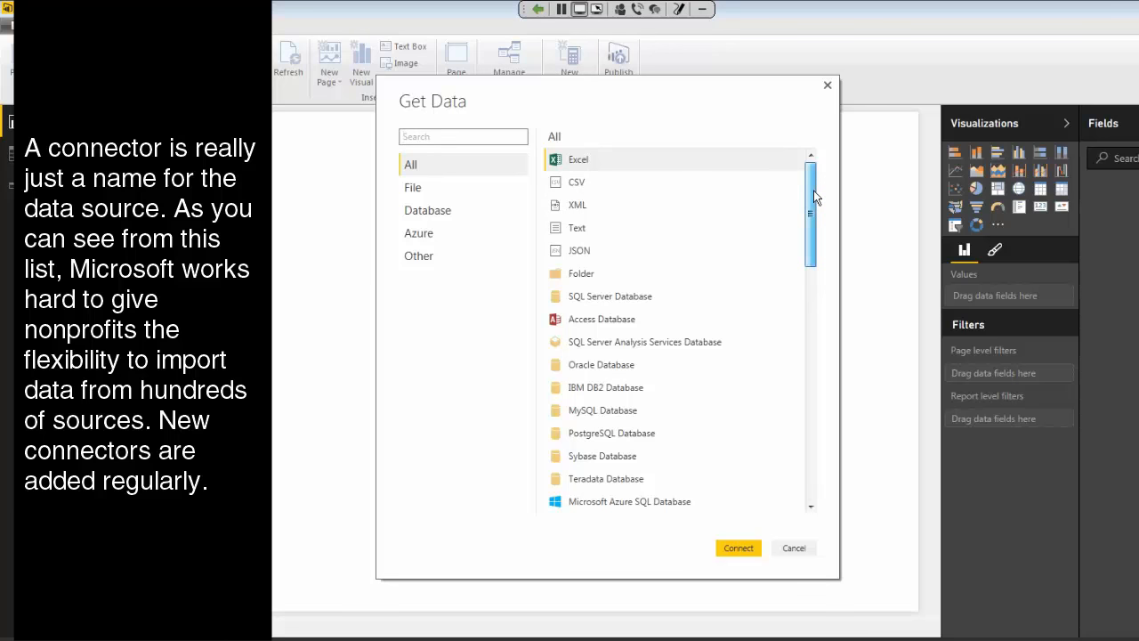
pyautogui.scroll(-3)
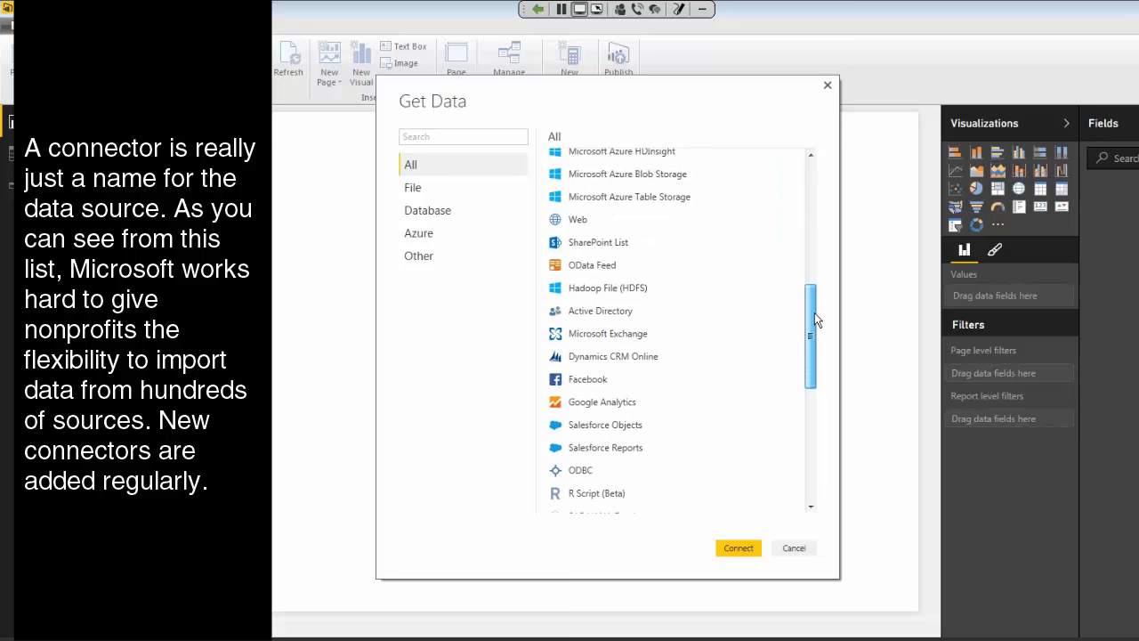
pyautogui.scroll(-3)
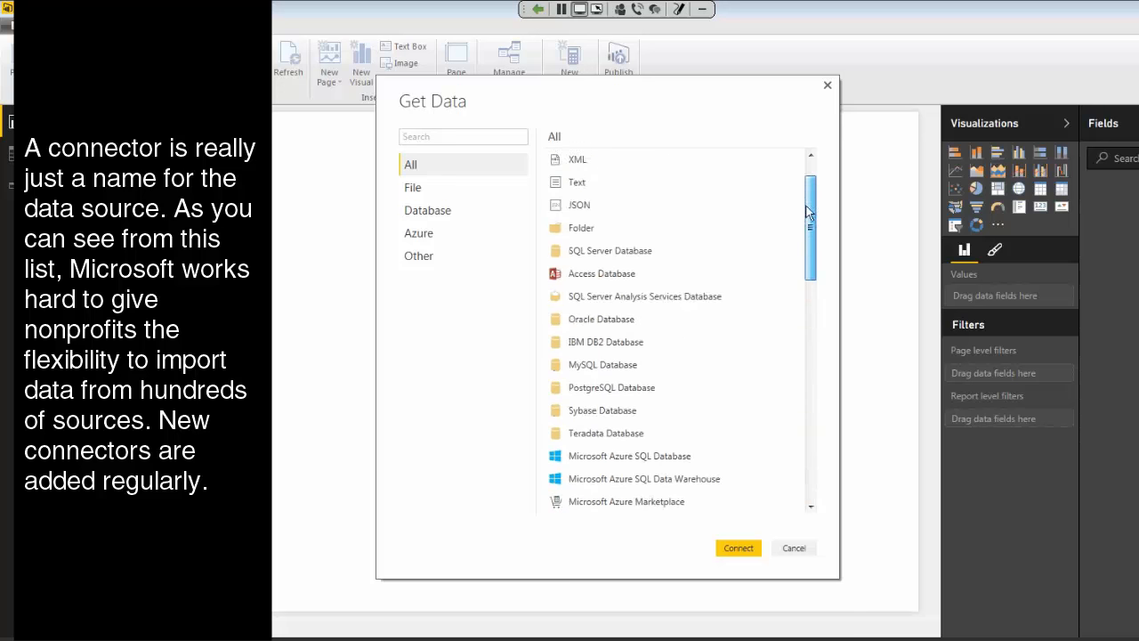
pyautogui.scroll(3)
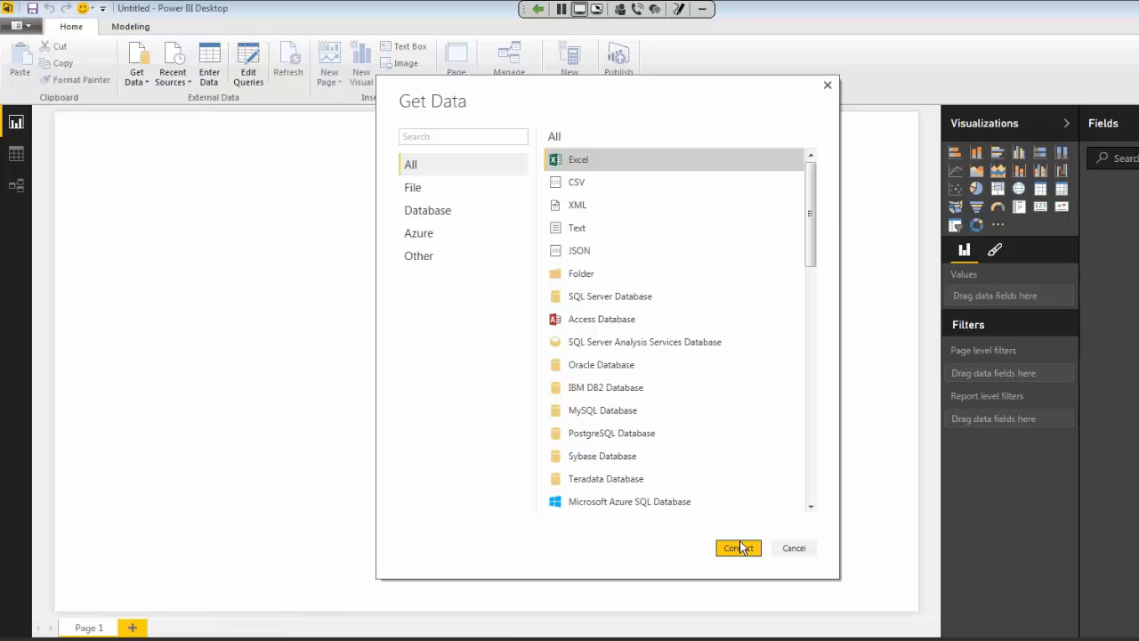
pyautogui.moveTo(740, 548)
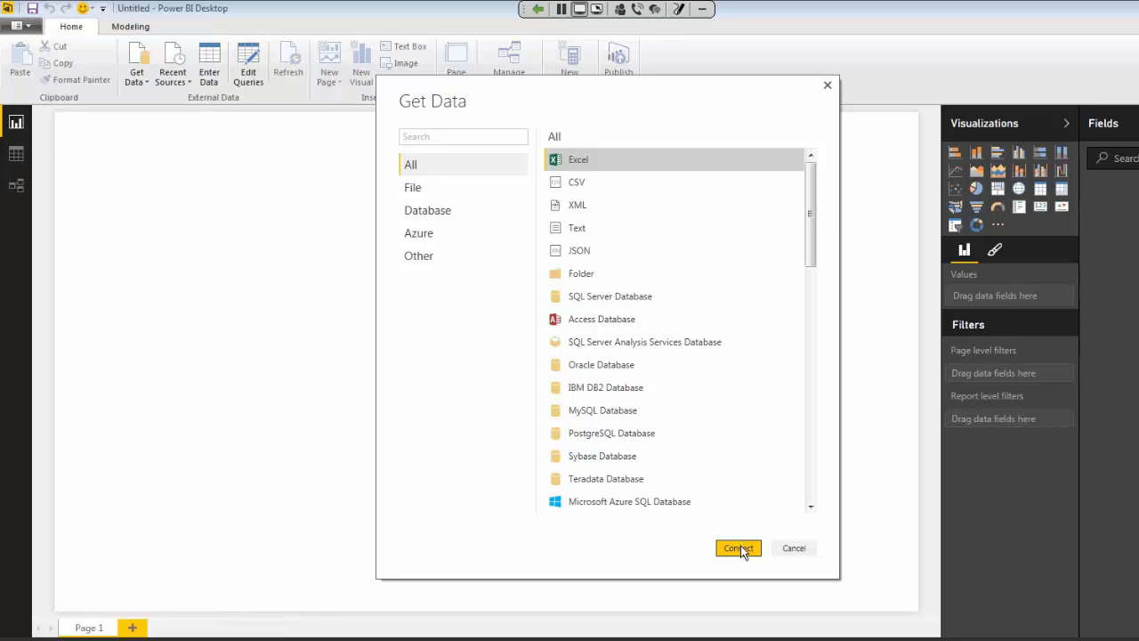
# Connect to Excel and open the donations_trimmed workbook in the Navigator.
pyautogui.click(737, 548)
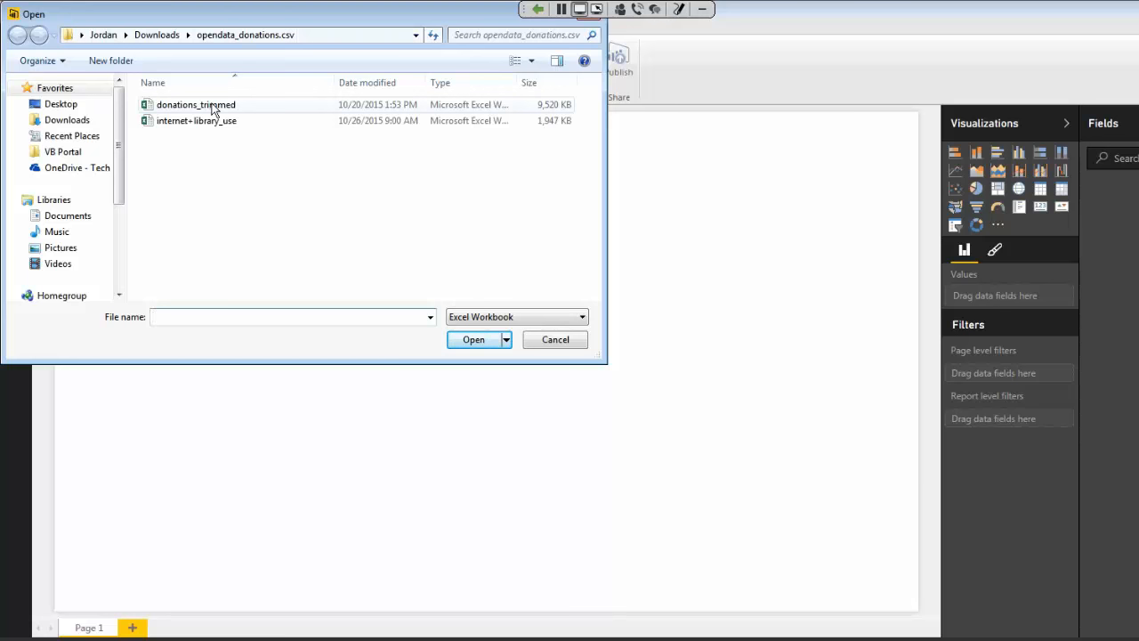
pyautogui.click(195, 104)
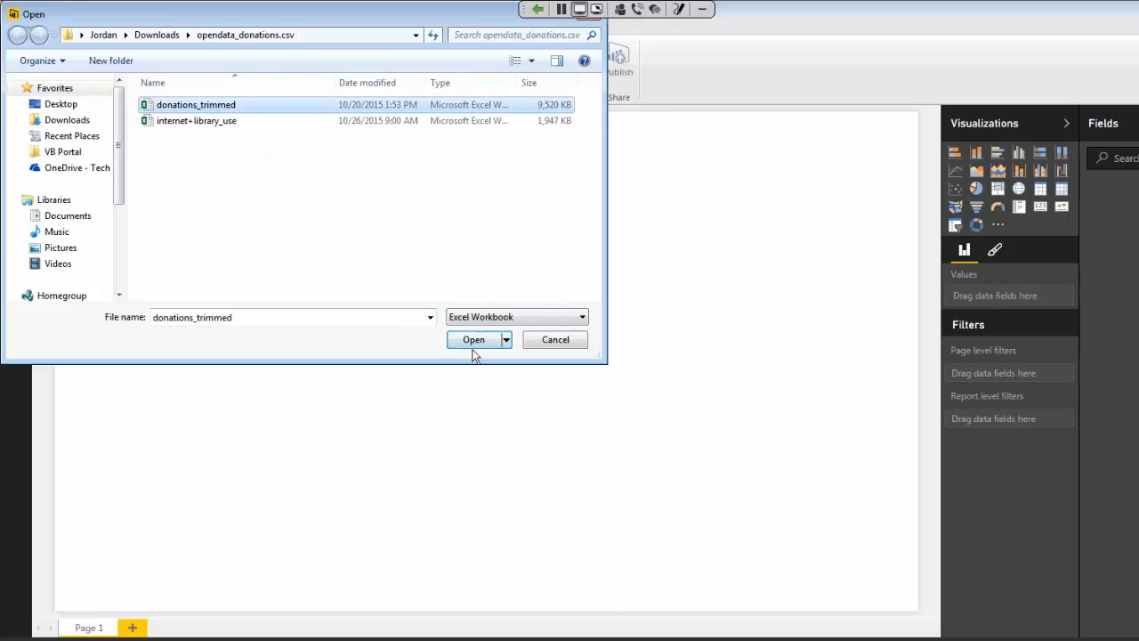
pyautogui.click(473, 338)
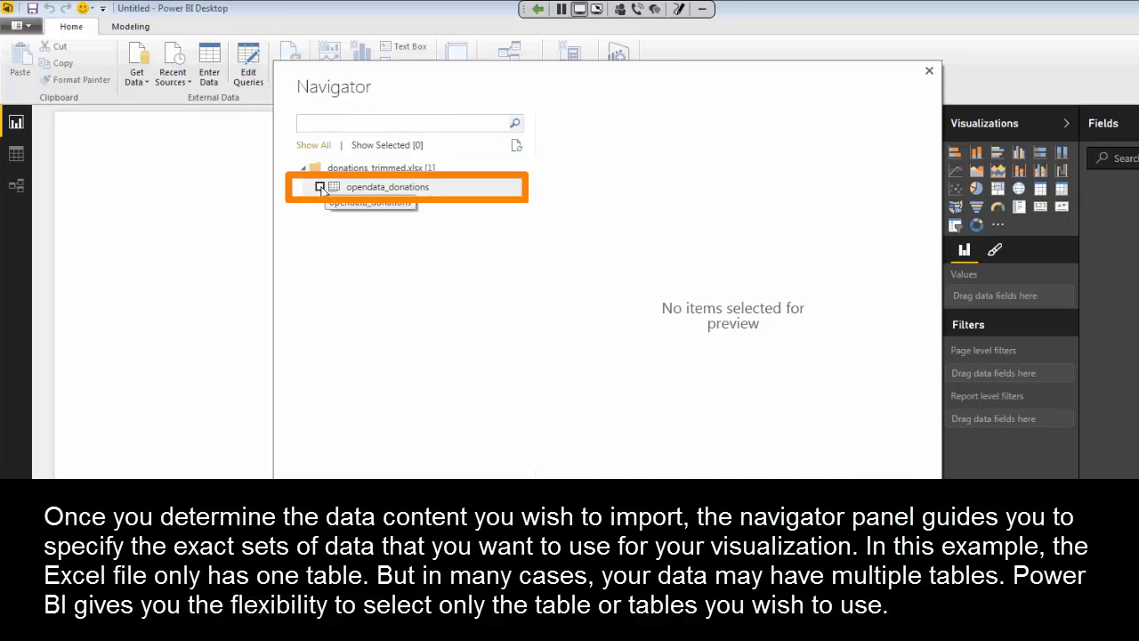
# Tick the opendata_donations table in the Navigator to preview its data.
pyautogui.click(321, 187)
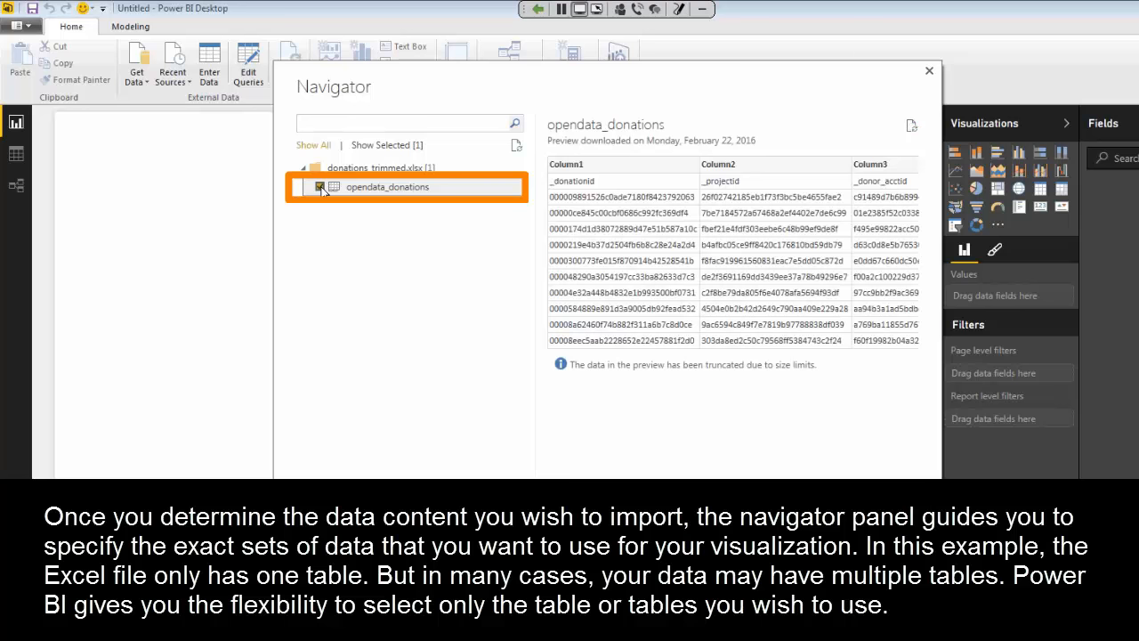
pyautogui.click(318, 187)
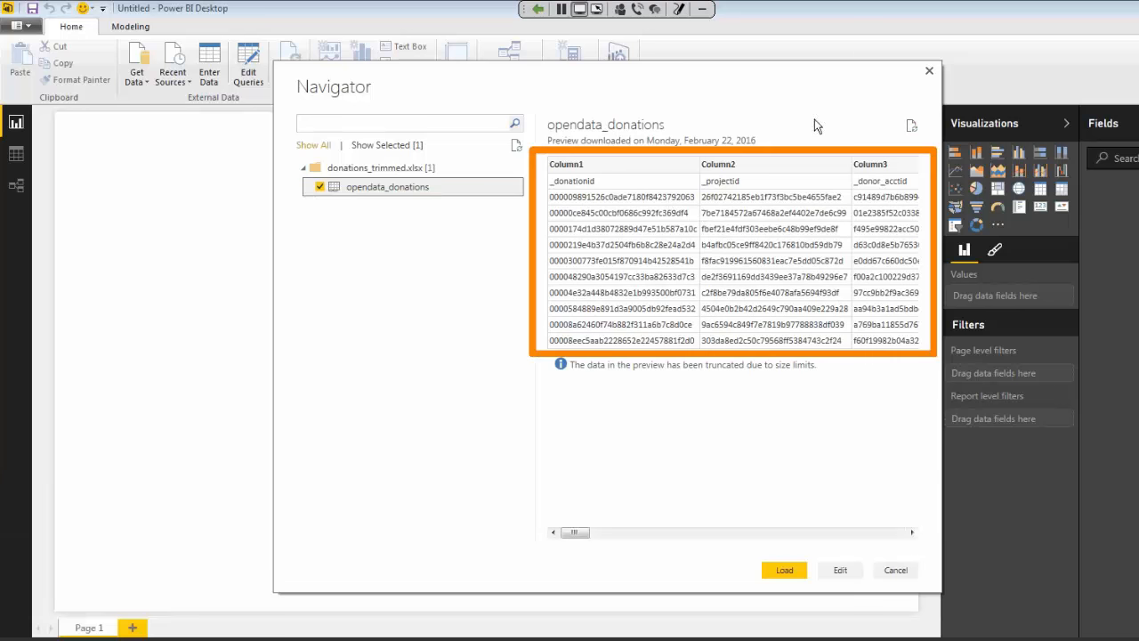
pyautogui.moveTo(762, 175)
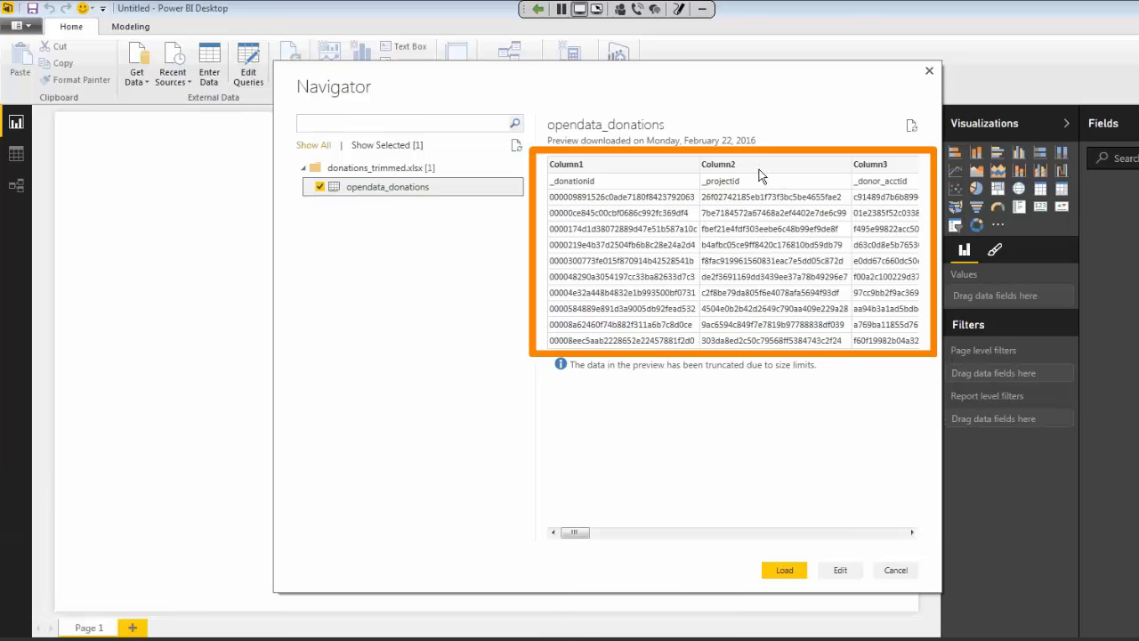
pyautogui.moveTo(641, 550)
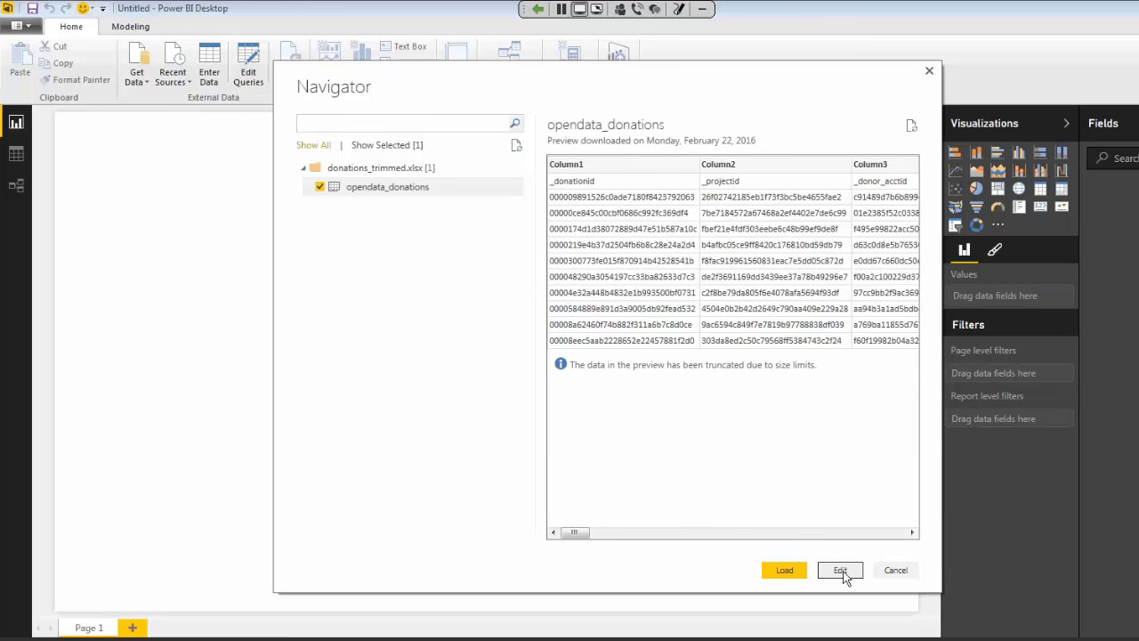
# Send opendata_donations to the Query Editor via Edit.
pyautogui.click(840, 569)
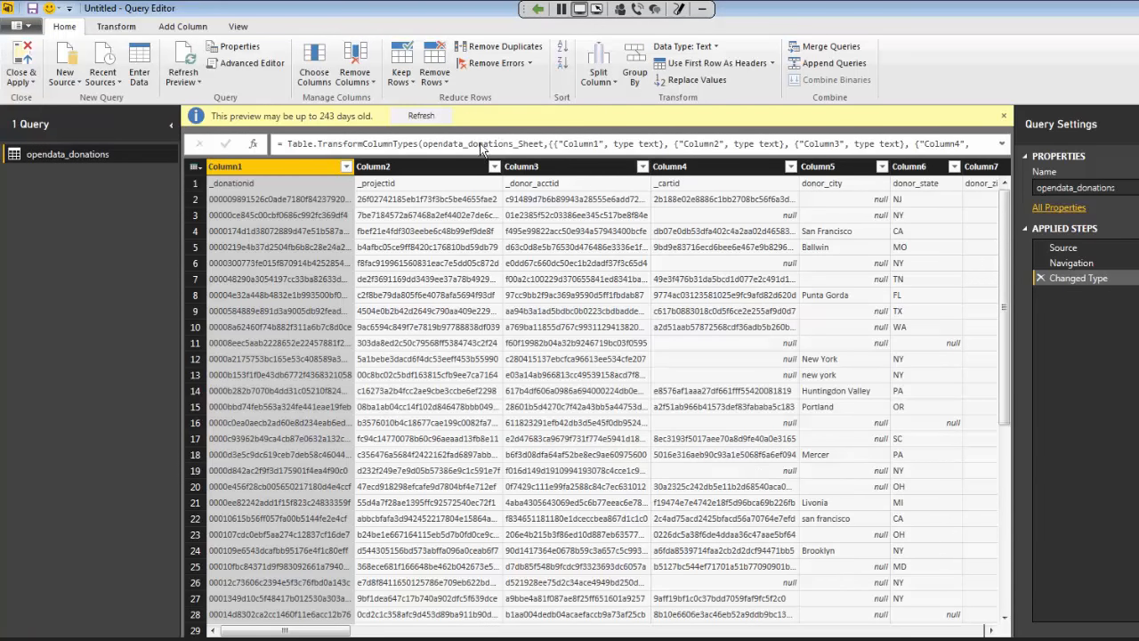
pyautogui.moveTo(481, 240)
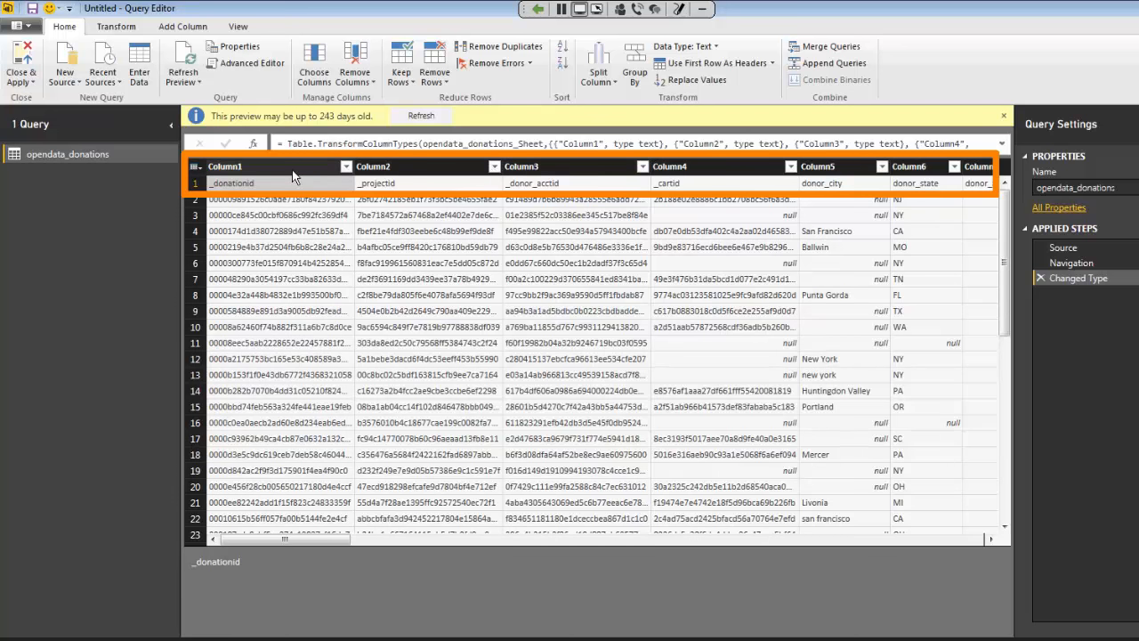
pyautogui.moveTo(445, 192)
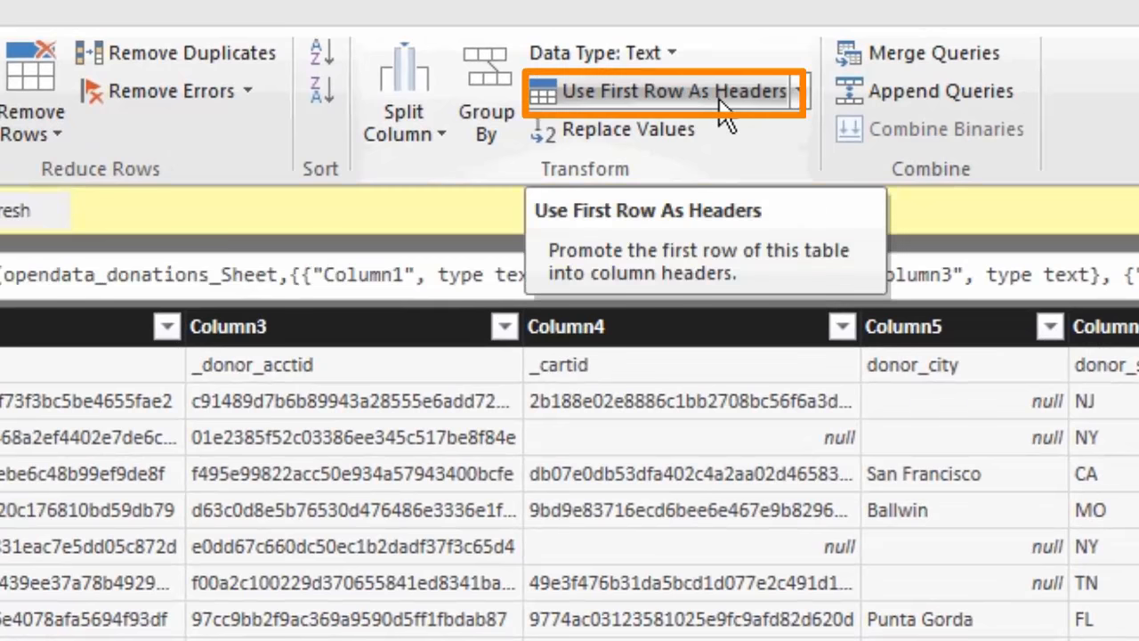
# Promote the first row to column headers and review the columns to the right.
pyautogui.click(672, 89)
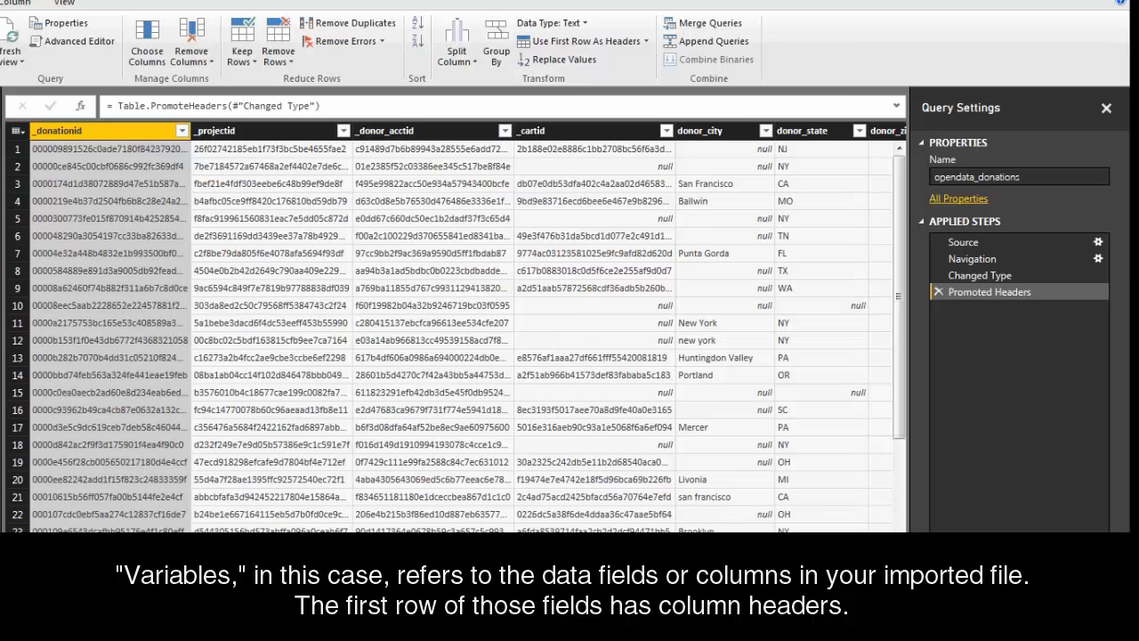
pyautogui.hscroll(3)
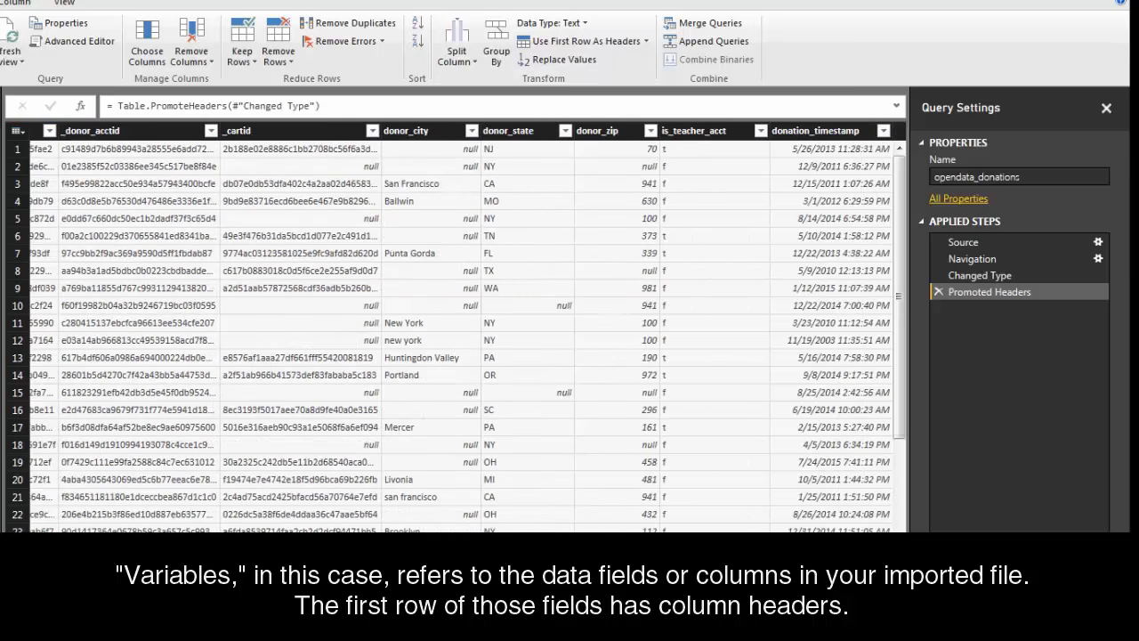
pyautogui.hscroll(3)
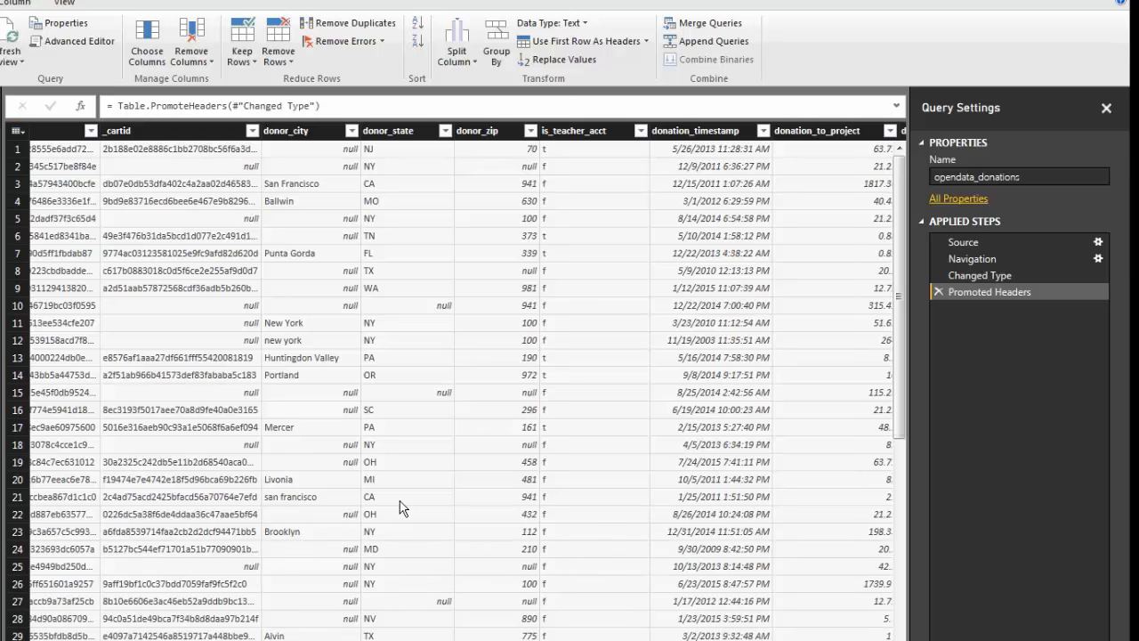
pyautogui.moveTo(605, 294)
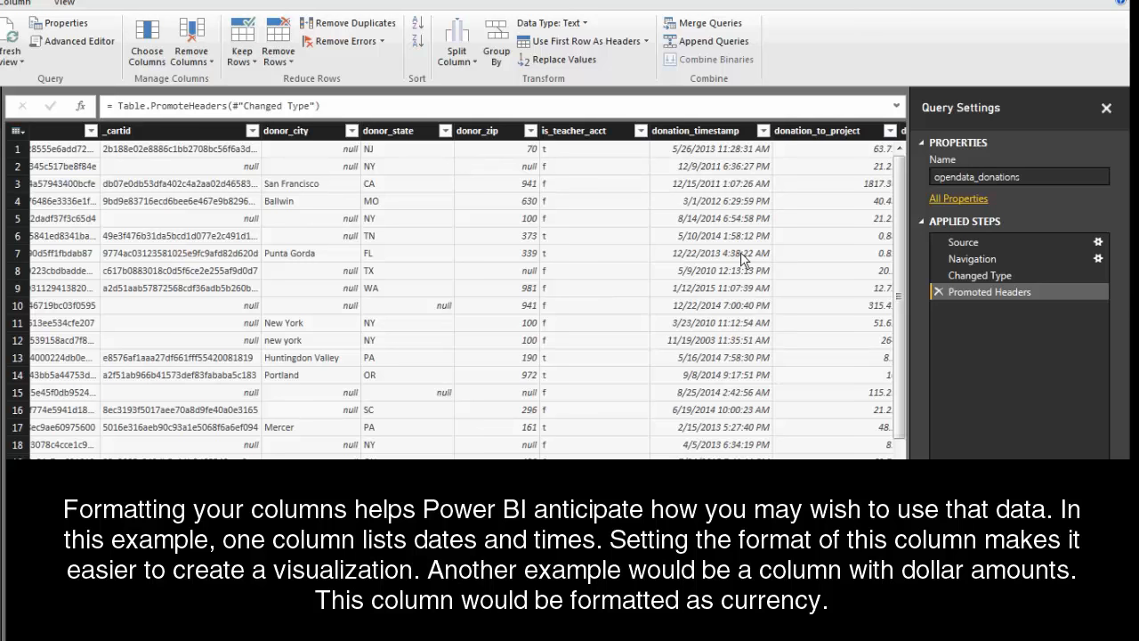
pyautogui.moveTo(737, 171)
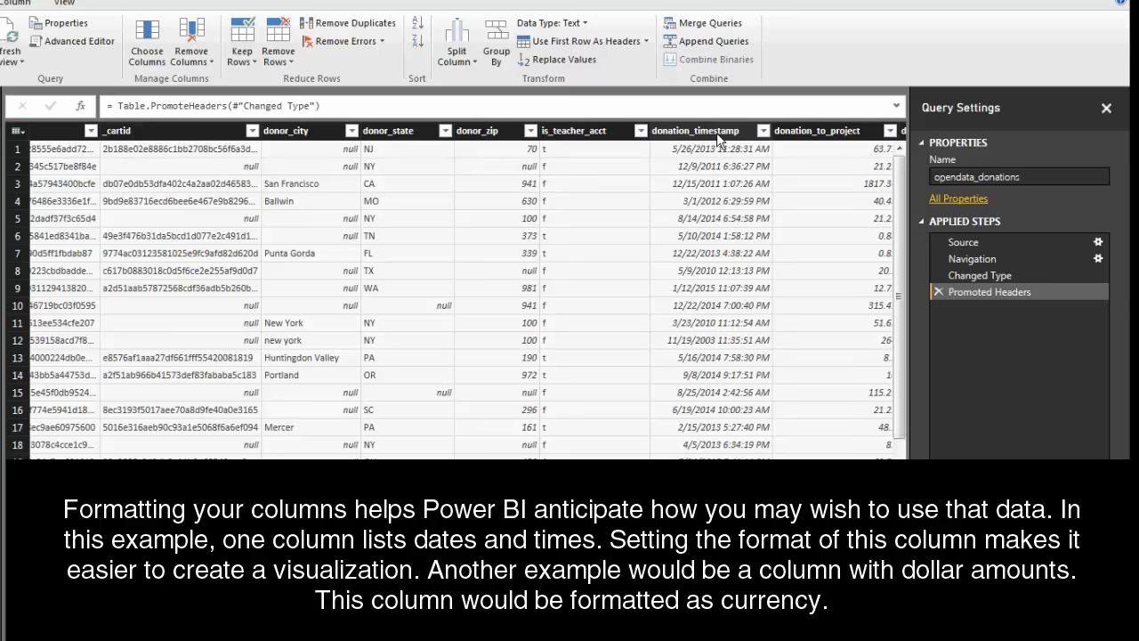
# Change the donation_timestamp column's type to Date/Time.
pyautogui.click(698, 130)
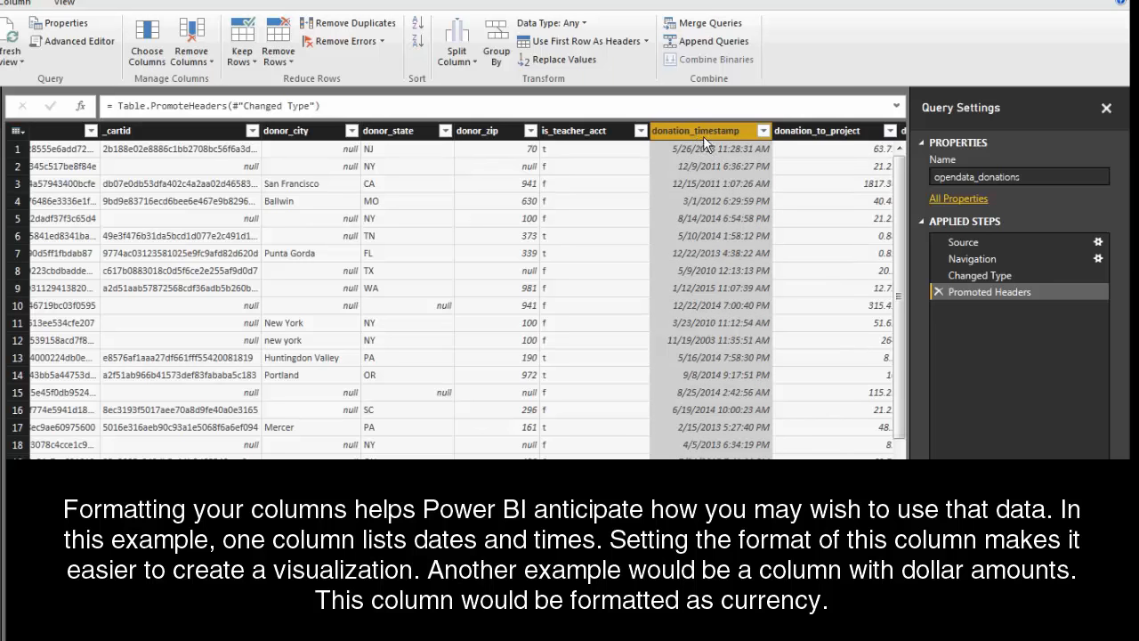
pyautogui.rightClick(703, 130)
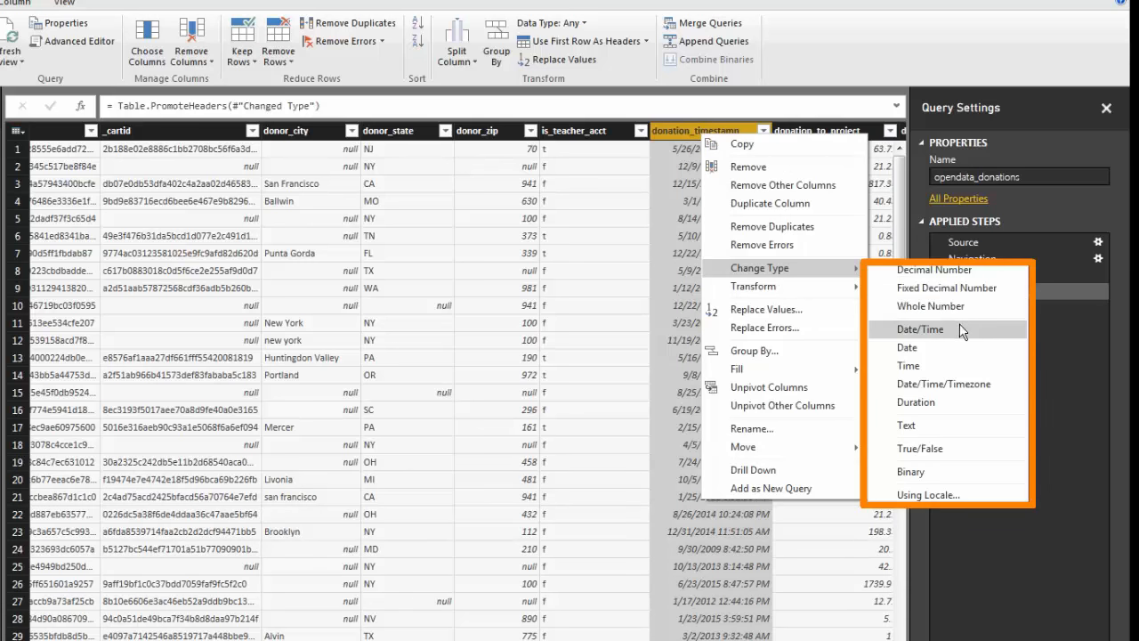
pyautogui.click(919, 329)
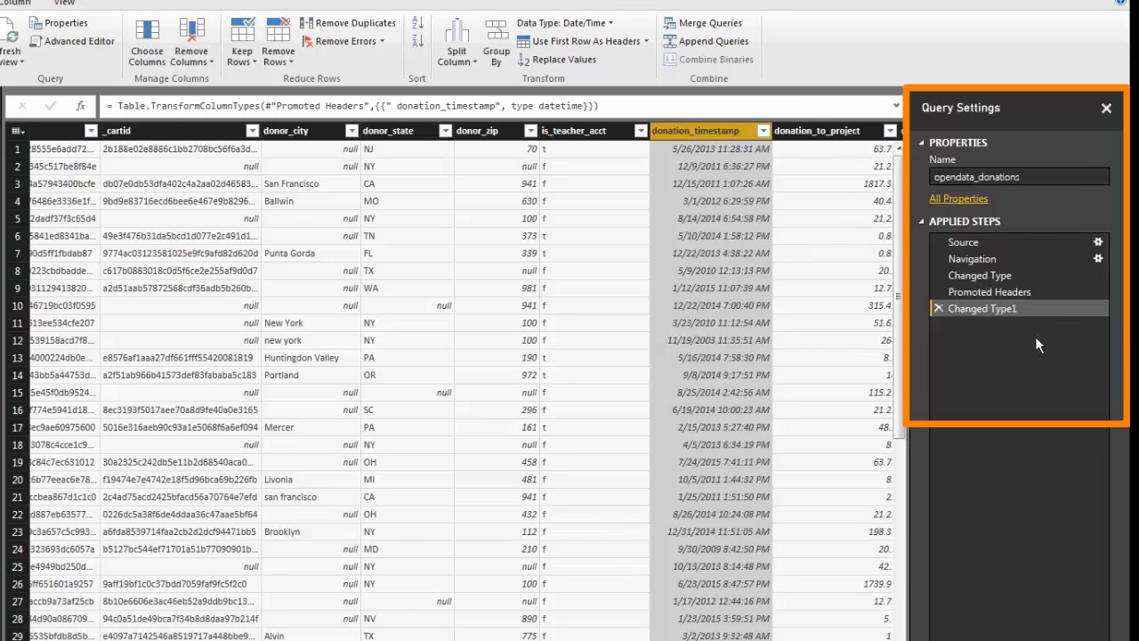
pyautogui.moveTo(1036, 331)
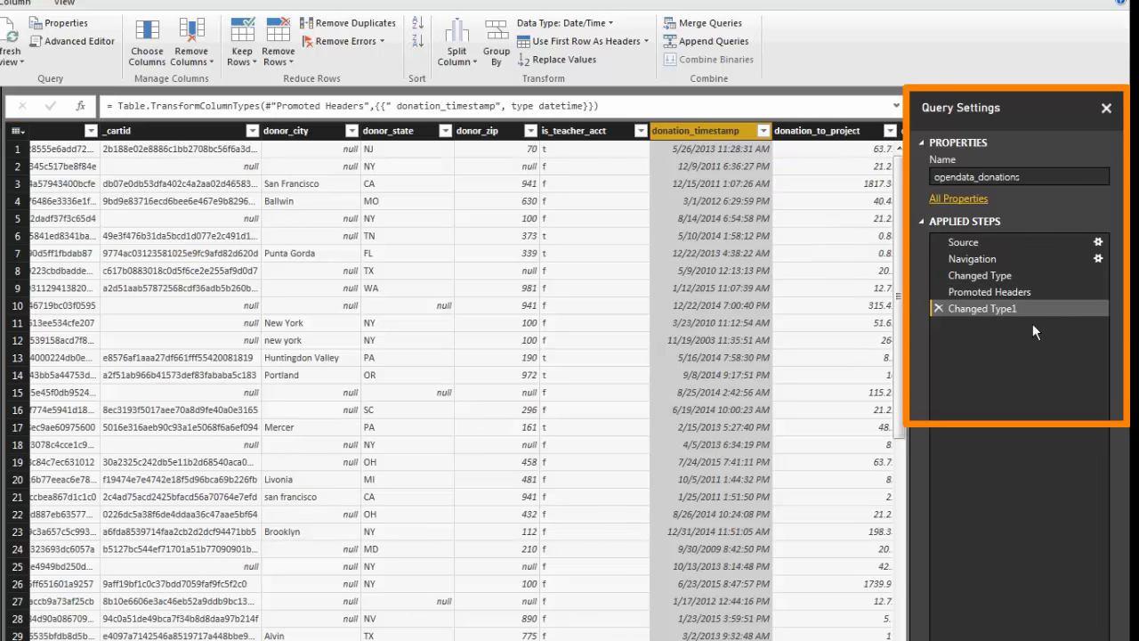
pyautogui.moveTo(1018, 324)
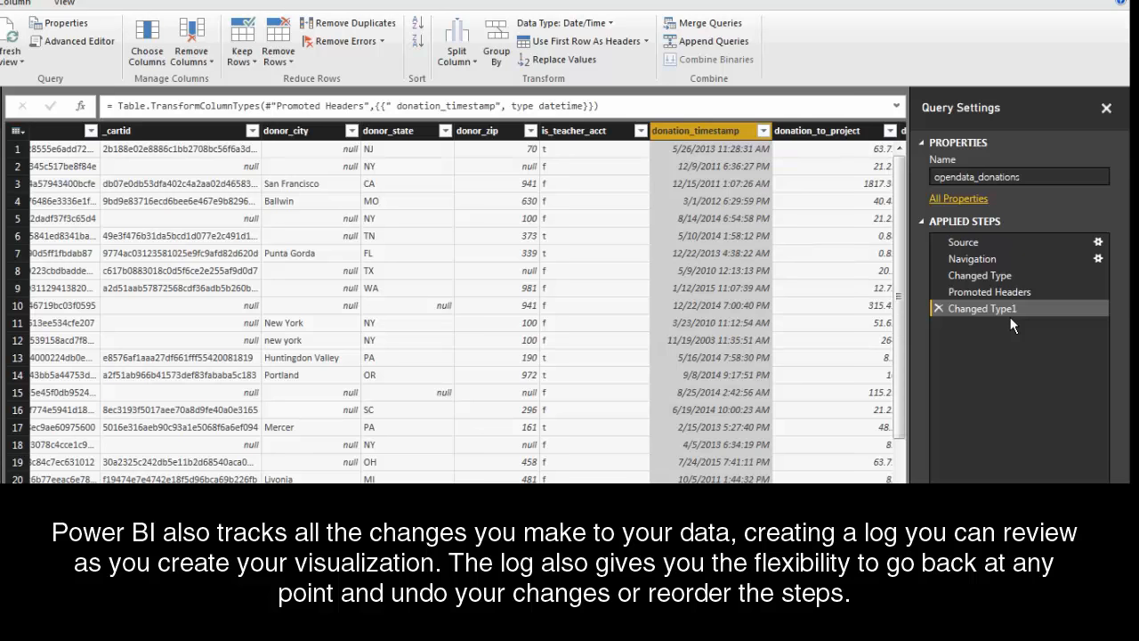
pyautogui.scroll(-3)
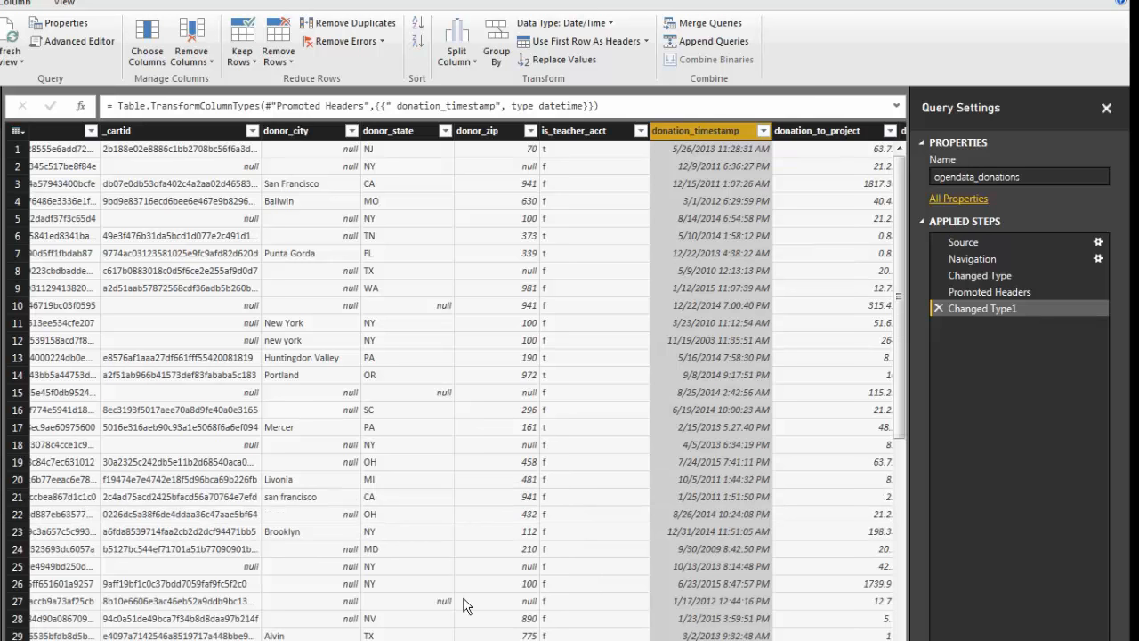
pyautogui.moveTo(324, 616)
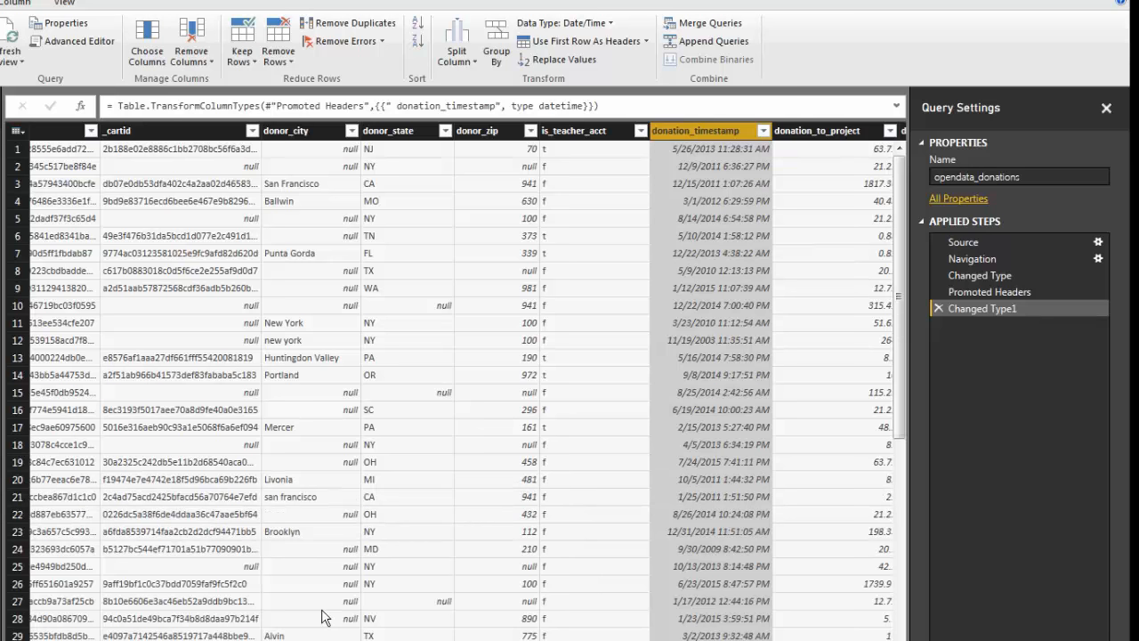